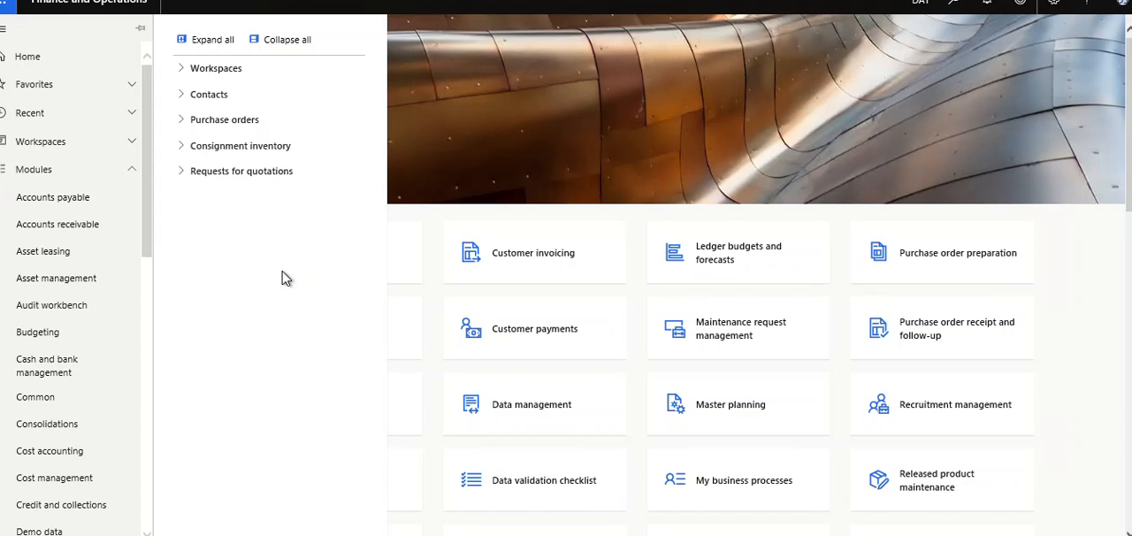
pyautogui.moveTo(286, 239)
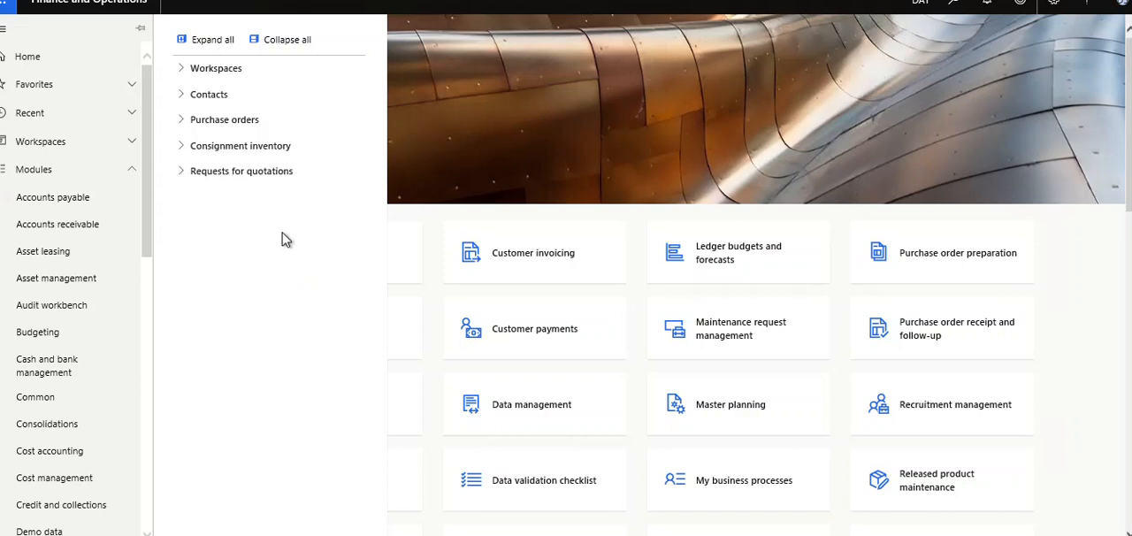
# Expand the Workspaces and Contacts groups in the vendor collaboration menu
pyautogui.click(184, 68)
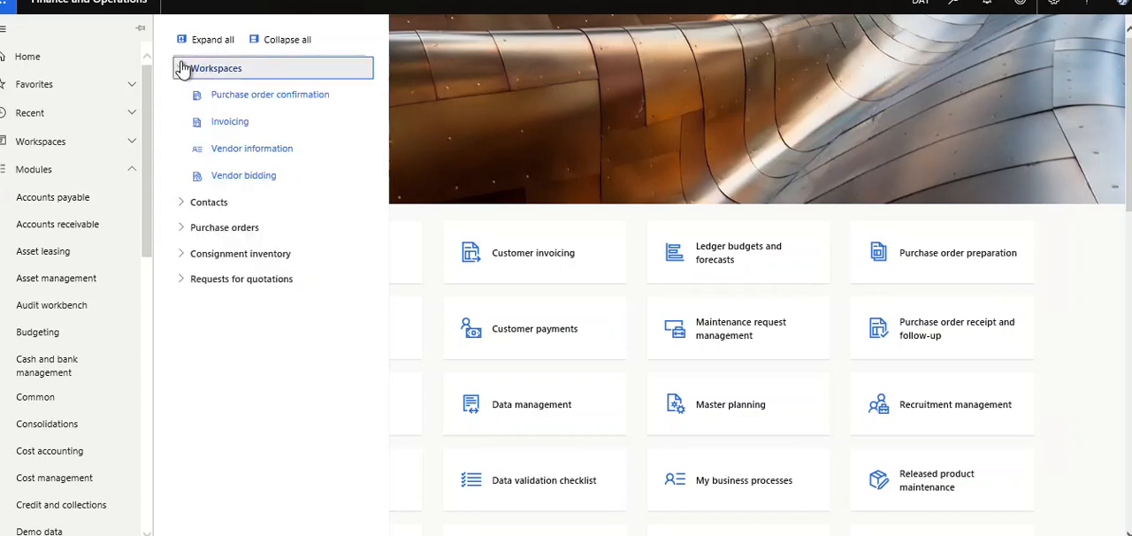
pyautogui.moveTo(251, 105)
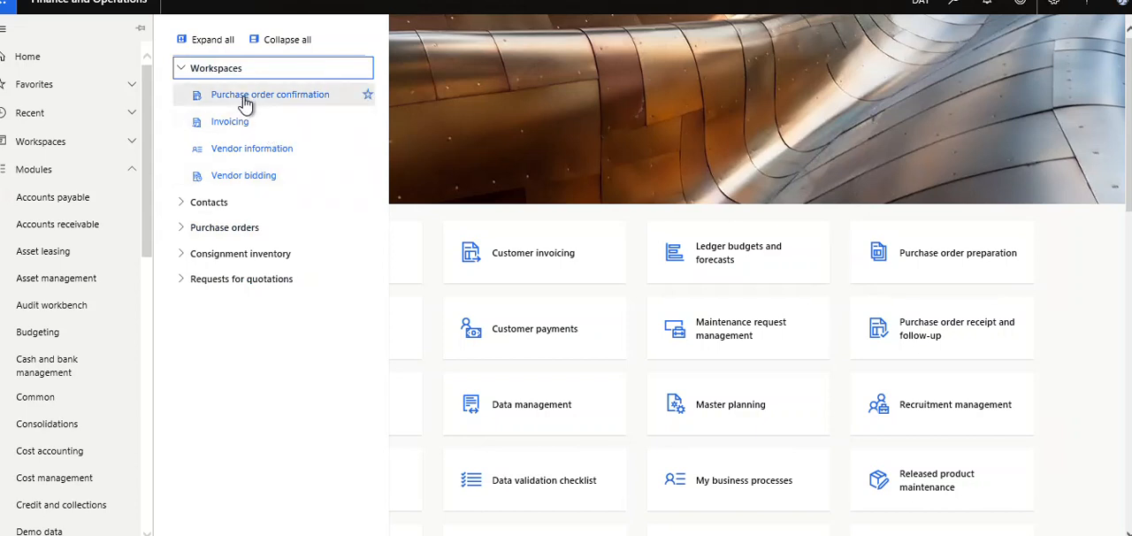
pyautogui.moveTo(251, 186)
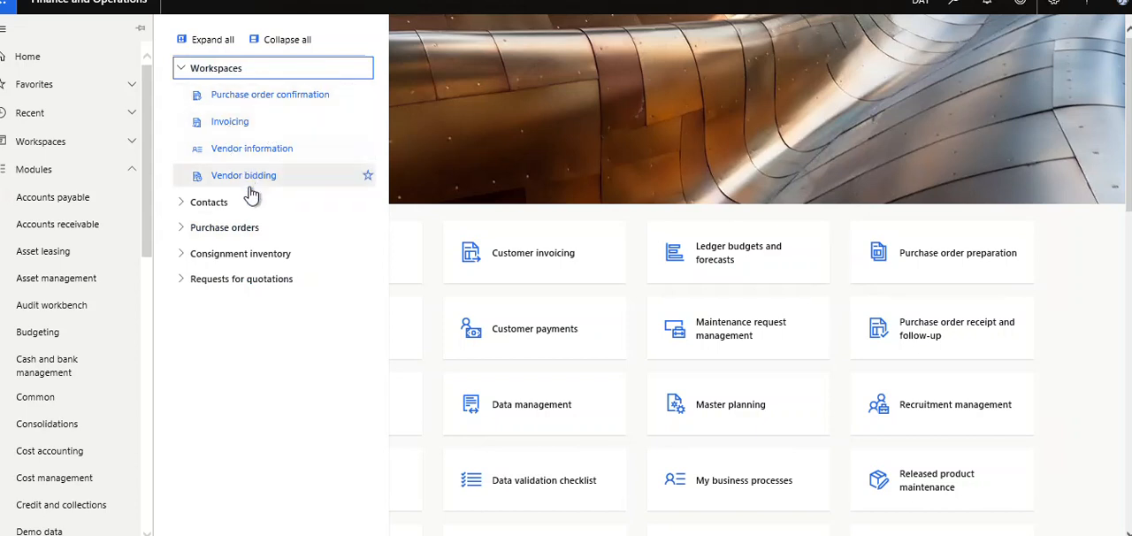
pyautogui.moveTo(208, 202)
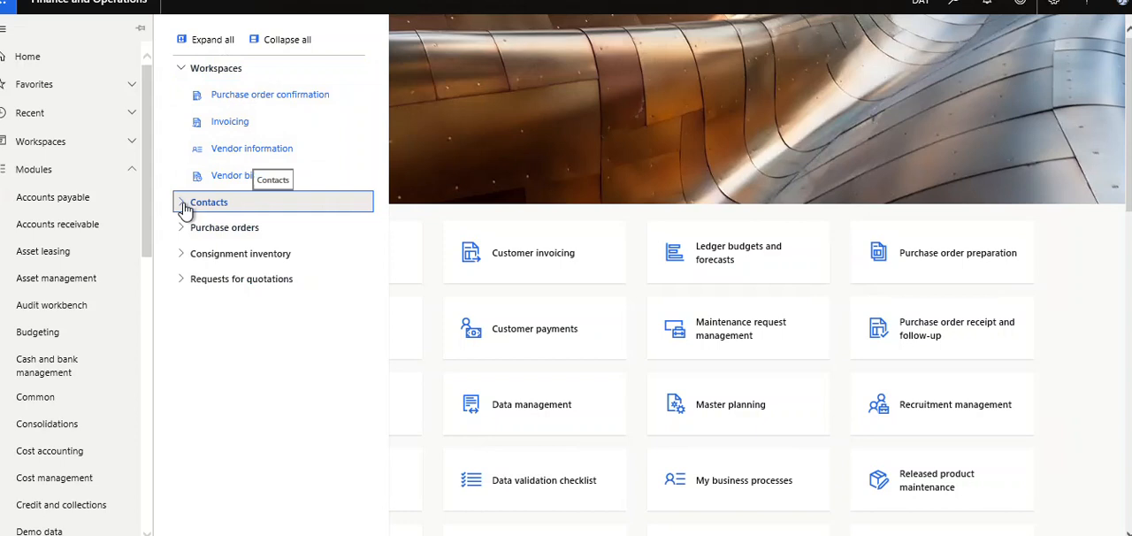
pyautogui.click(182, 202)
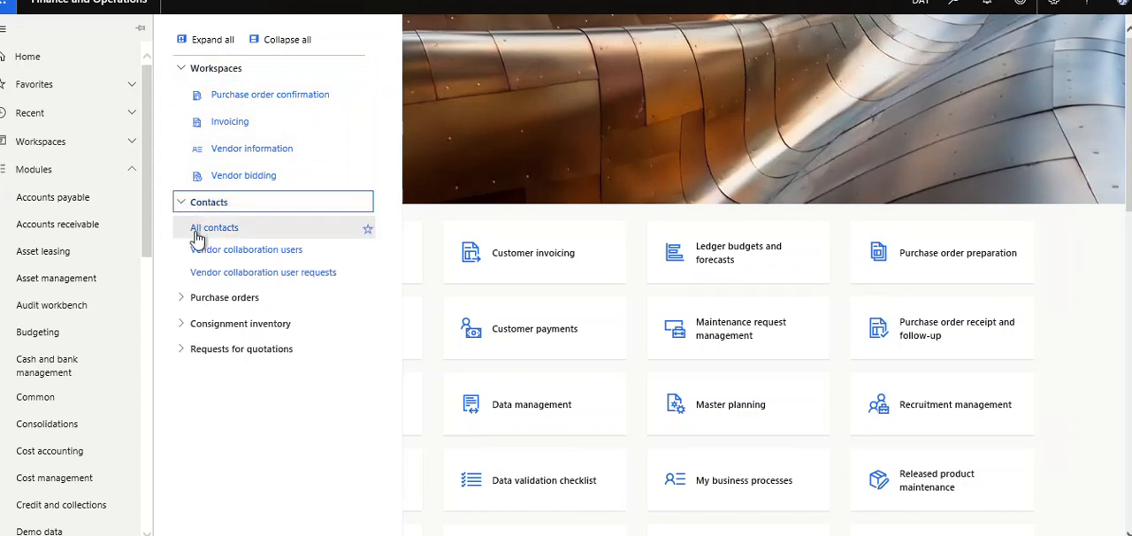
pyautogui.moveTo(211, 265)
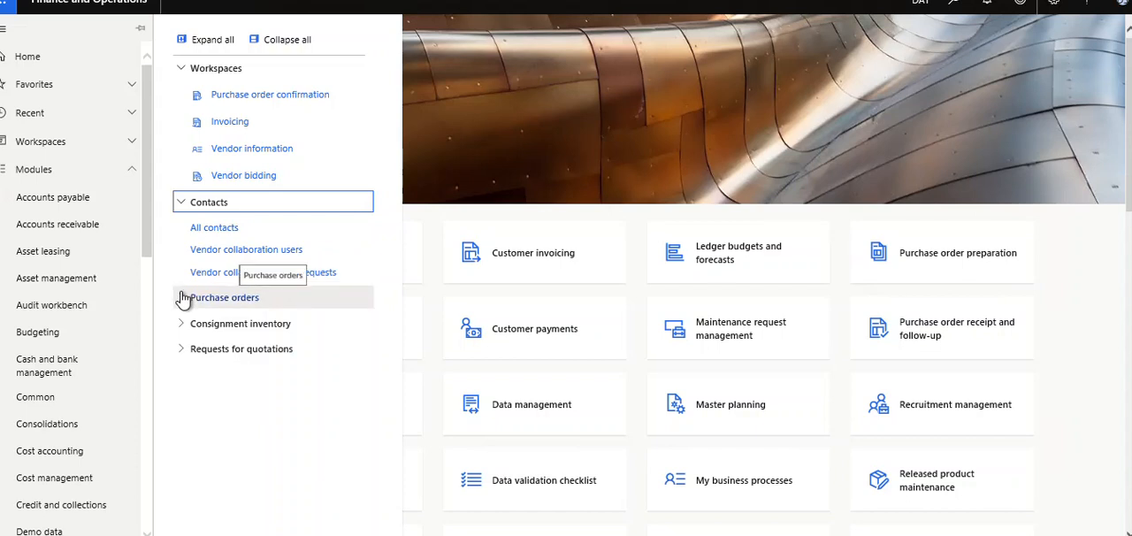
# Expand the Purchase orders group to list its four purchase order pages
pyautogui.click(224, 297)
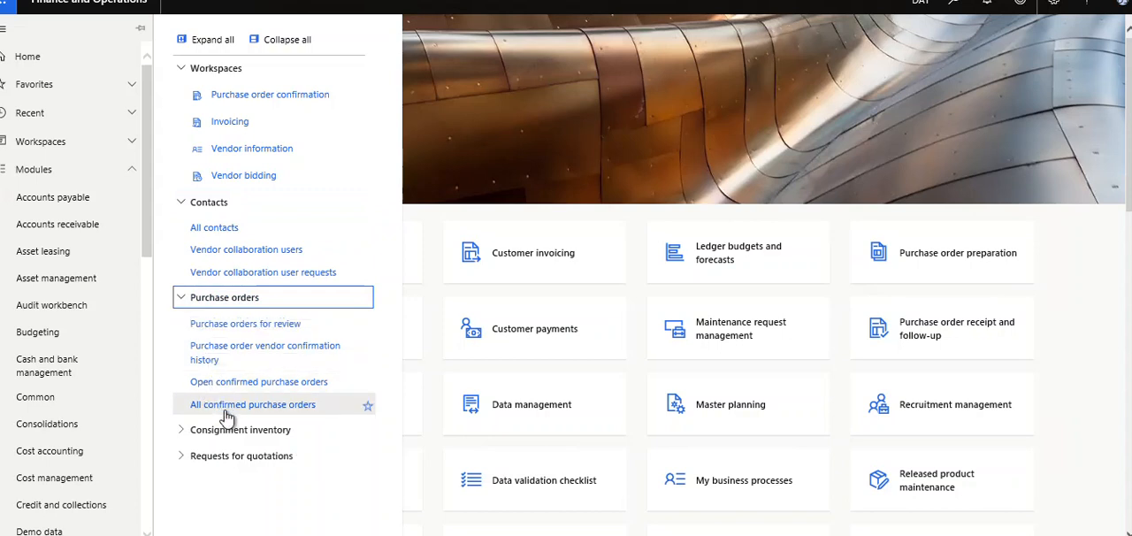
pyautogui.moveTo(181, 442)
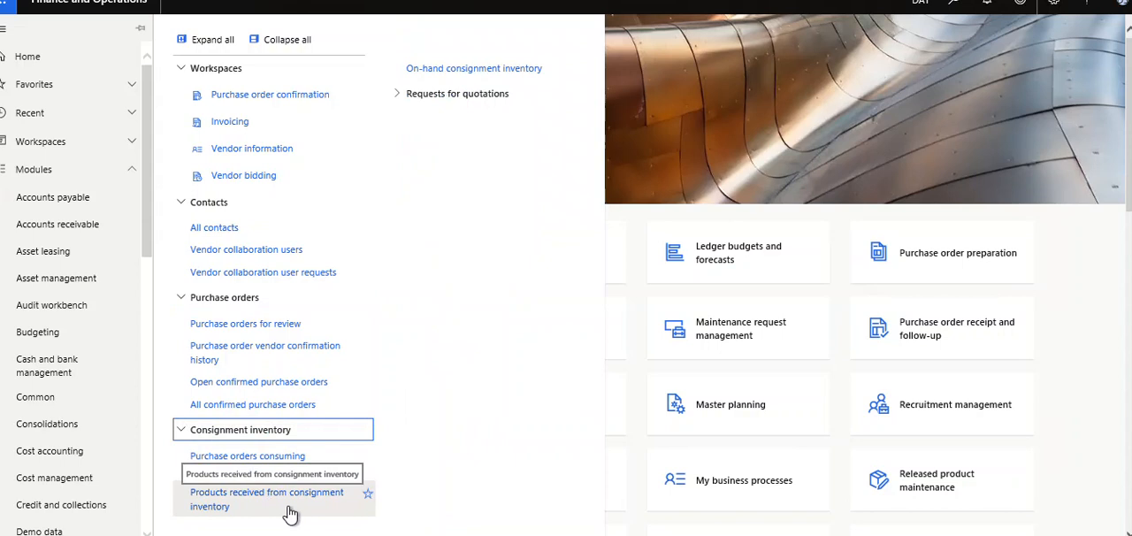
pyautogui.moveTo(457, 360)
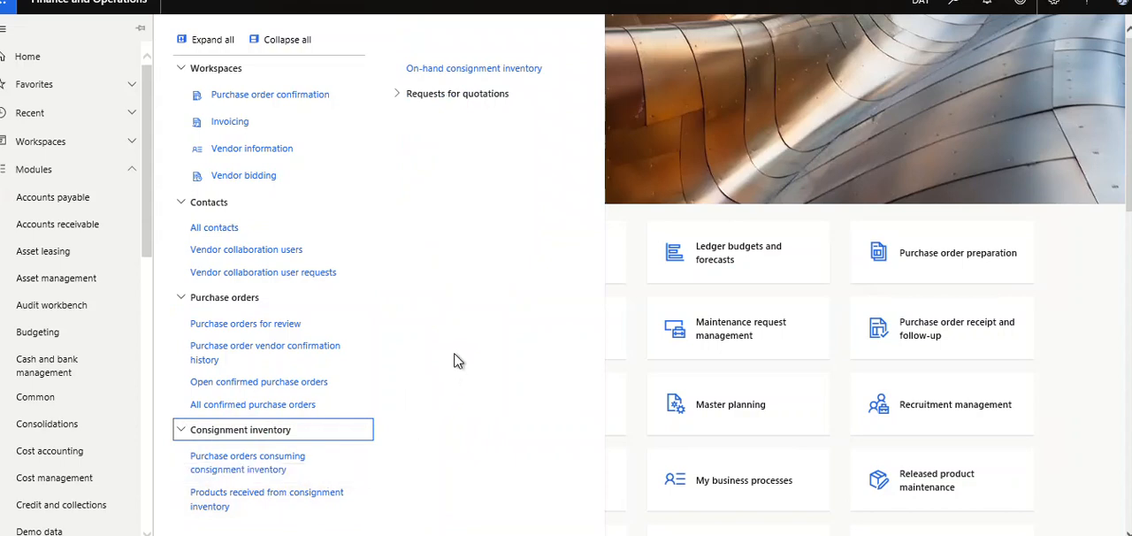
pyautogui.moveTo(401, 106)
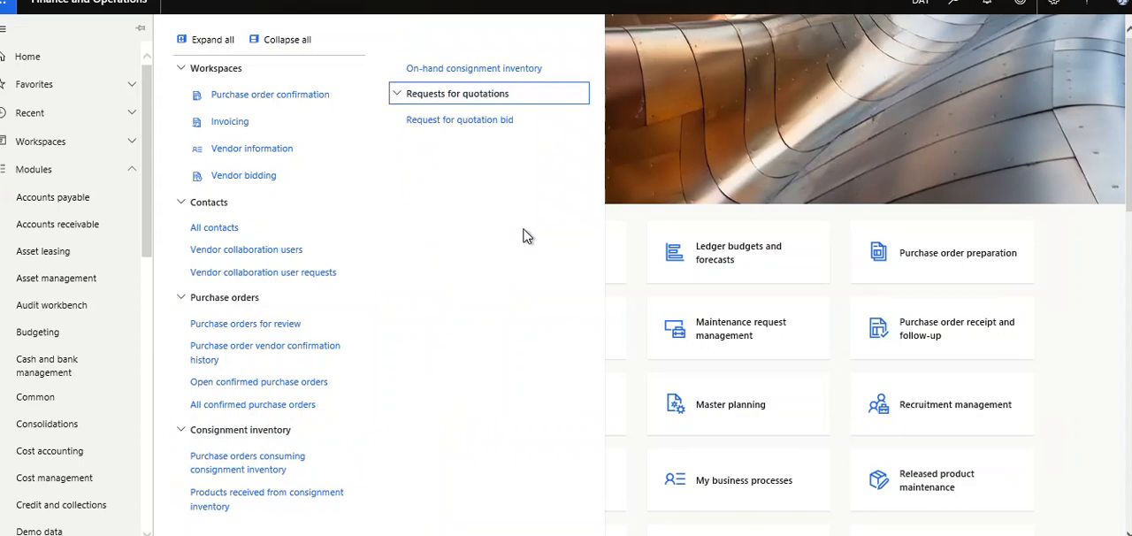
pyautogui.moveTo(525, 234)
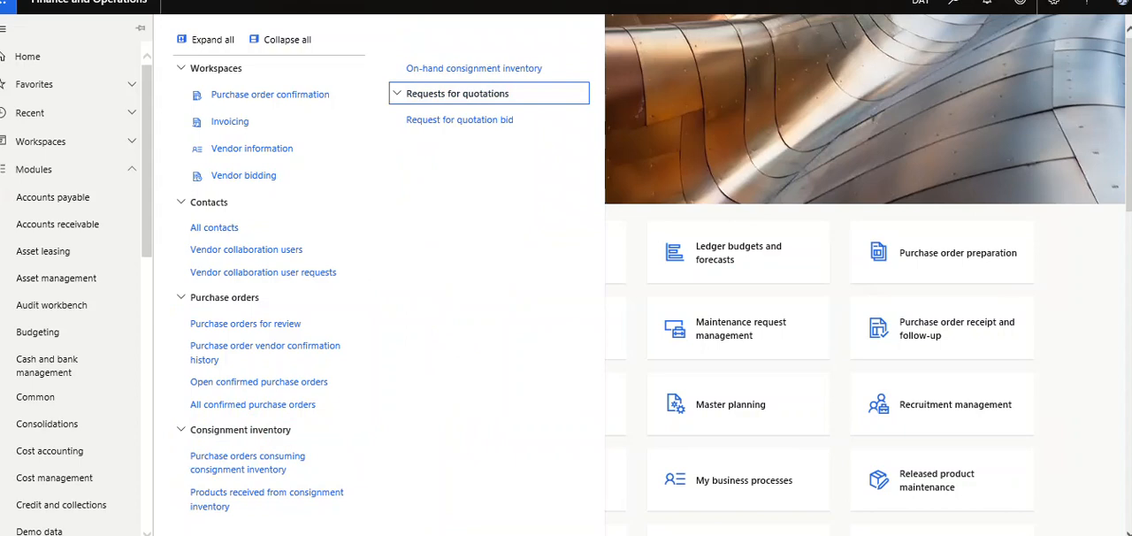
pyautogui.moveTo(473, 233)
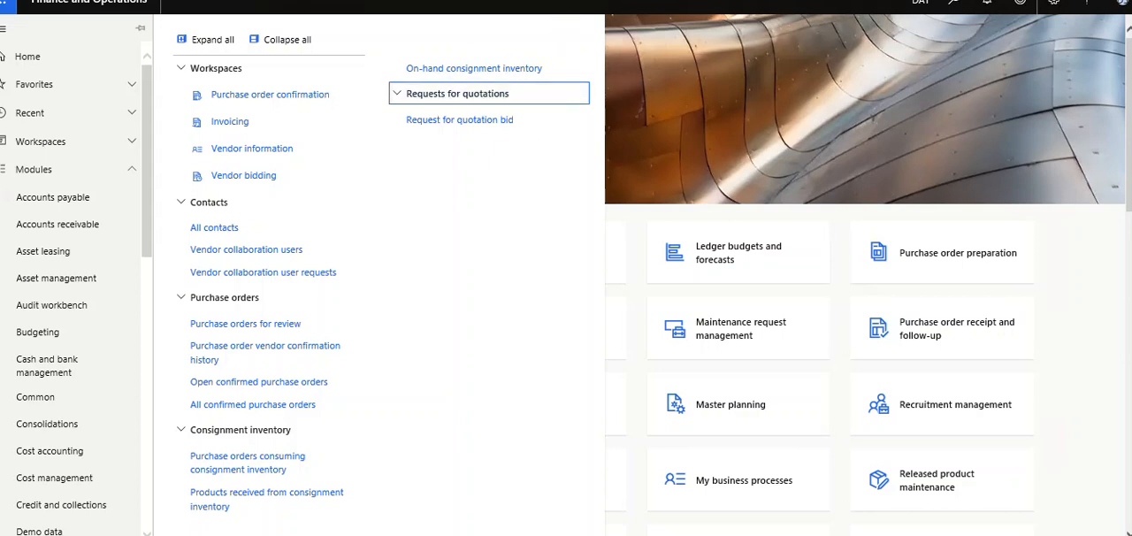
pyautogui.moveTo(439, 249)
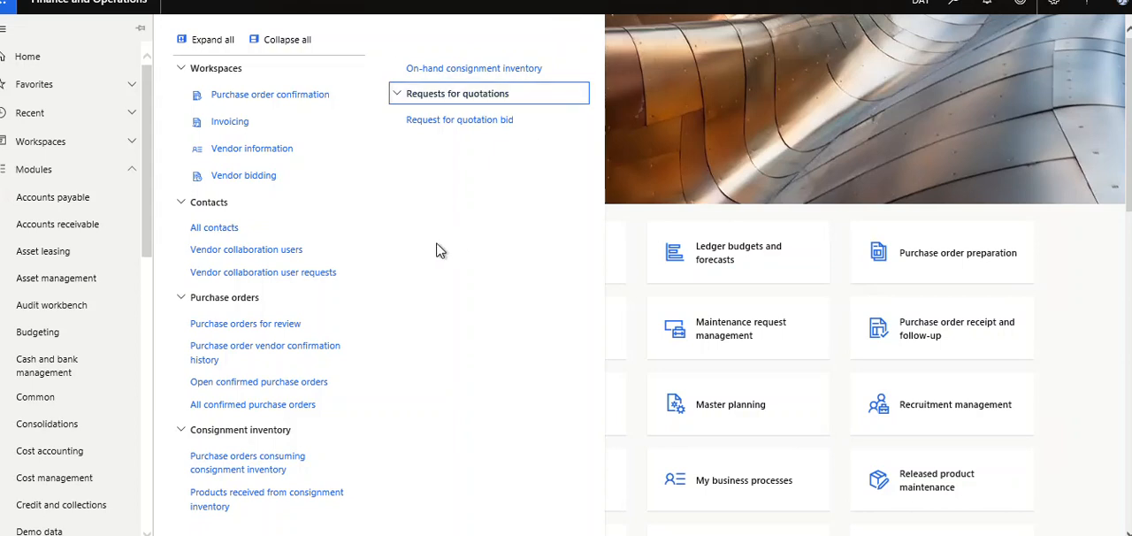
pyautogui.moveTo(473, 259)
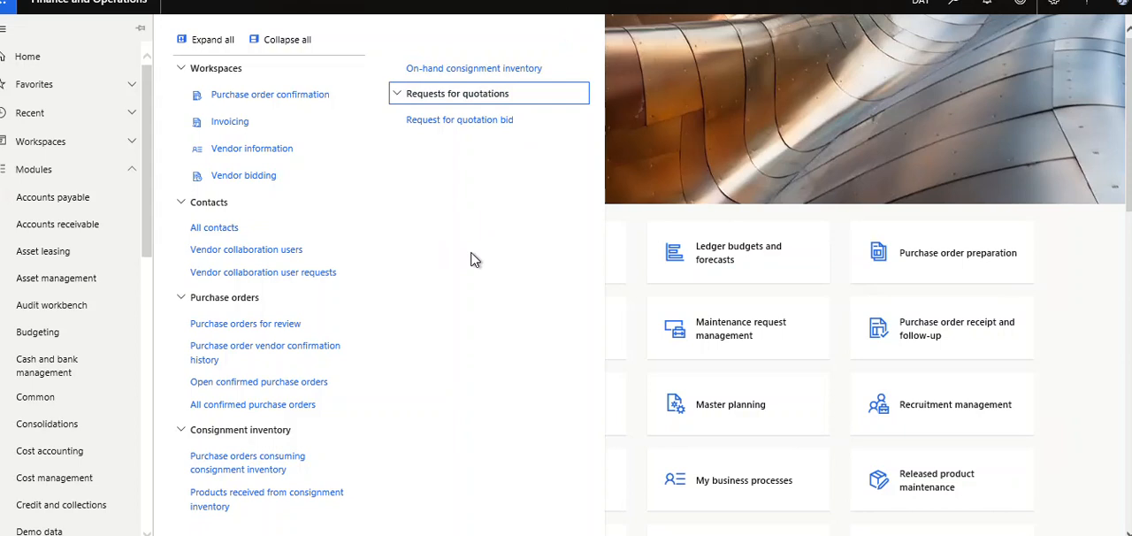